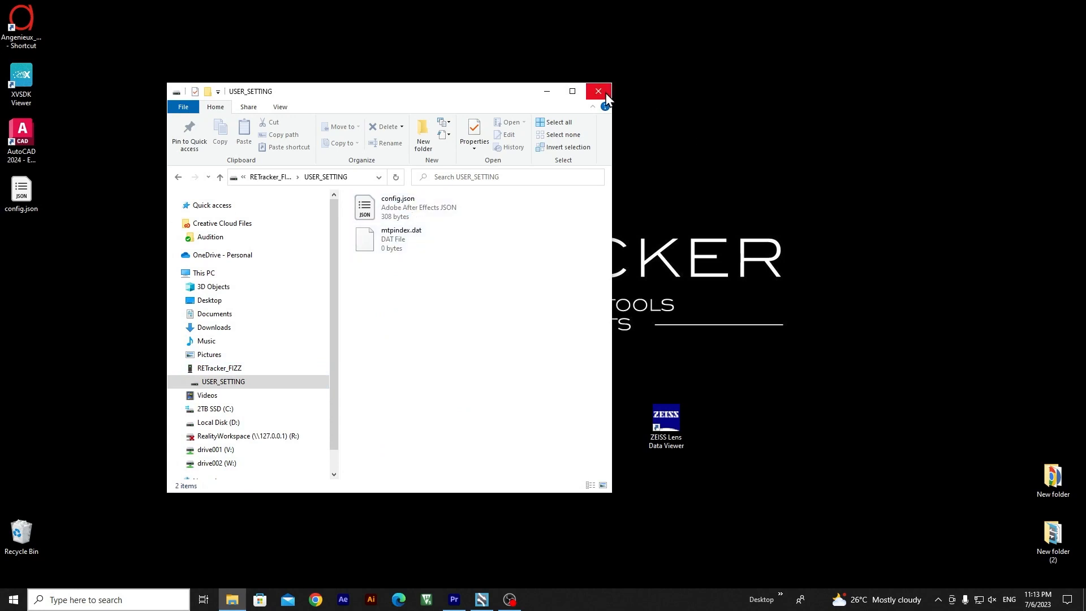
Close the USER_SETTING folder window and return to the desktop.
click(598, 90)
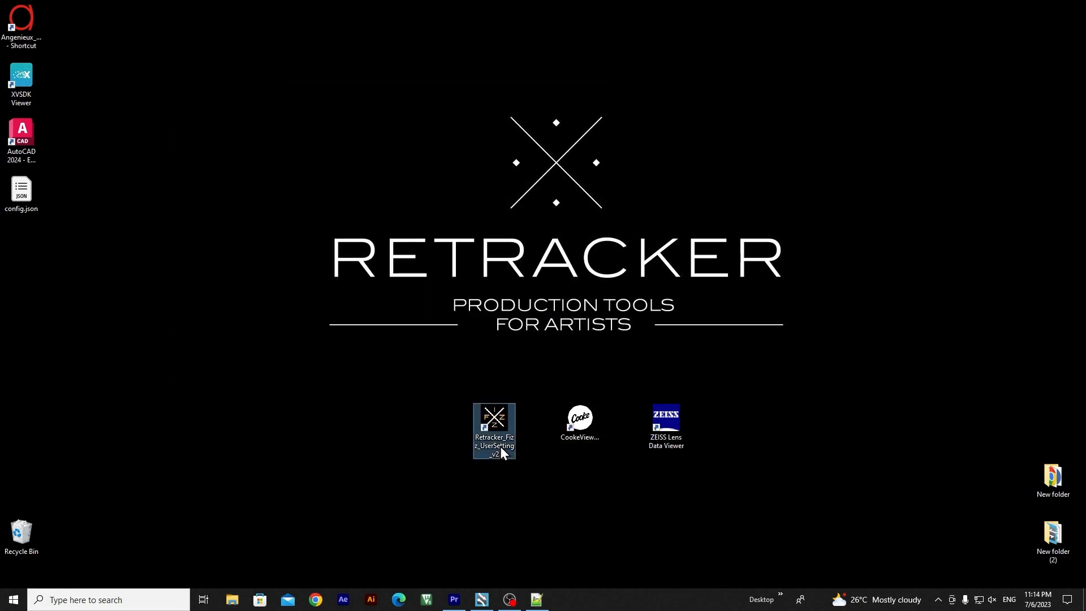
Launch the Retracker_Fizz_UserSetting tool from its desktop icon.
double_click(495, 430)
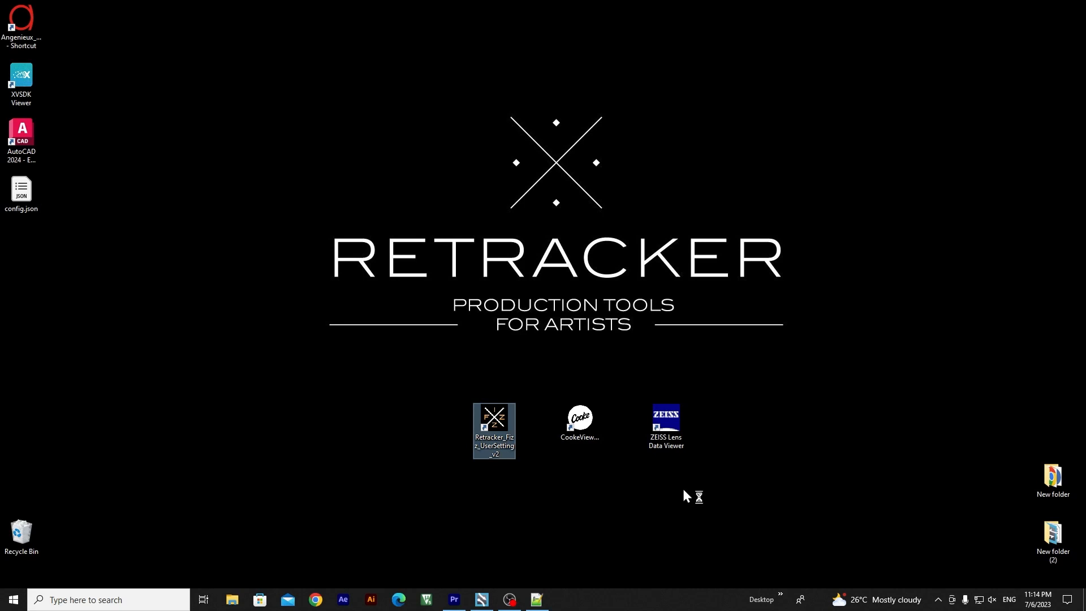
double_click(494, 430)
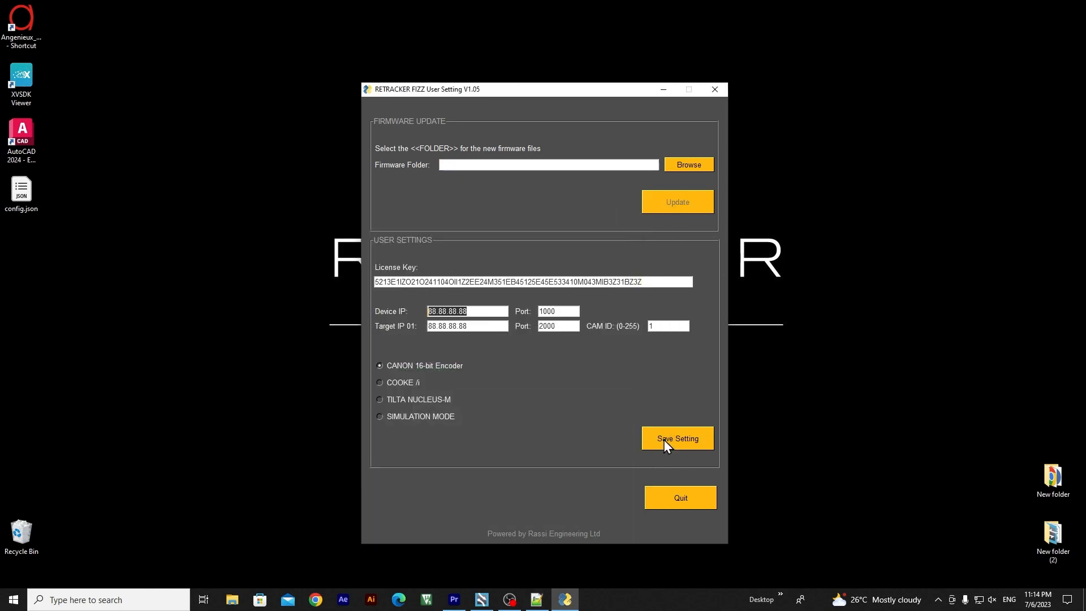
Enter device IP 192.168.1.10:38000, target 192.168.1.20:38800, CAM ID 250, select Tilta Nucleus-M and save.
text(192.168.1.10)
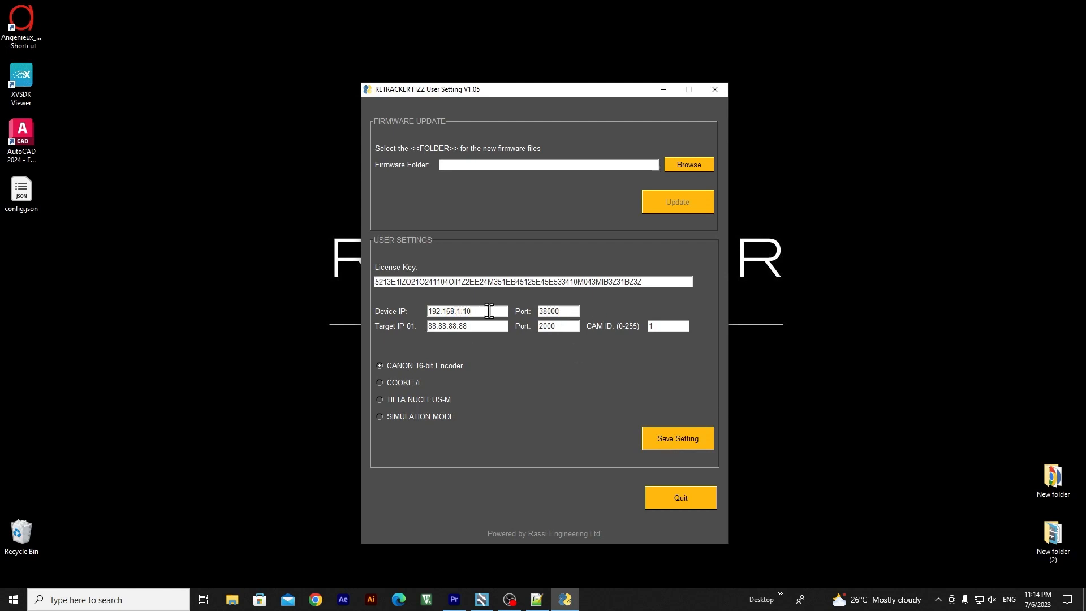
text(192.168.1.20)
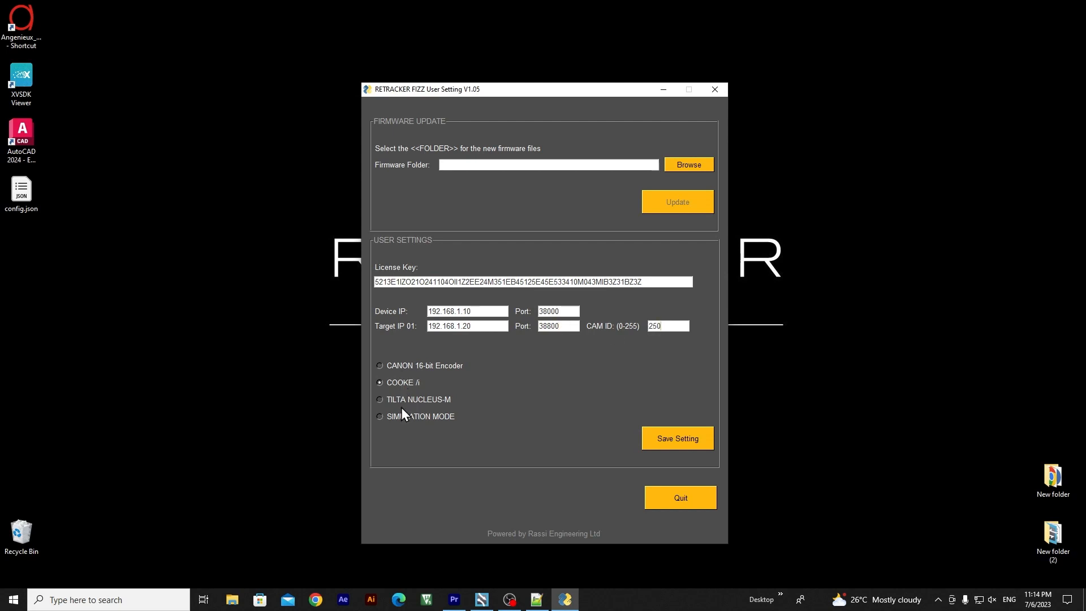
click(379, 400)
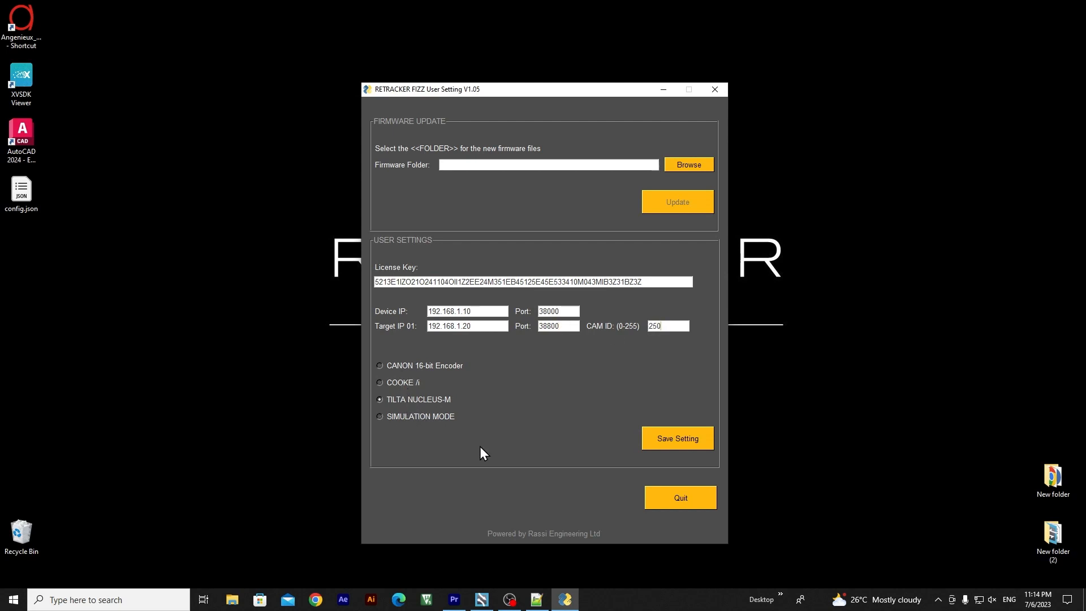
click(232, 600)
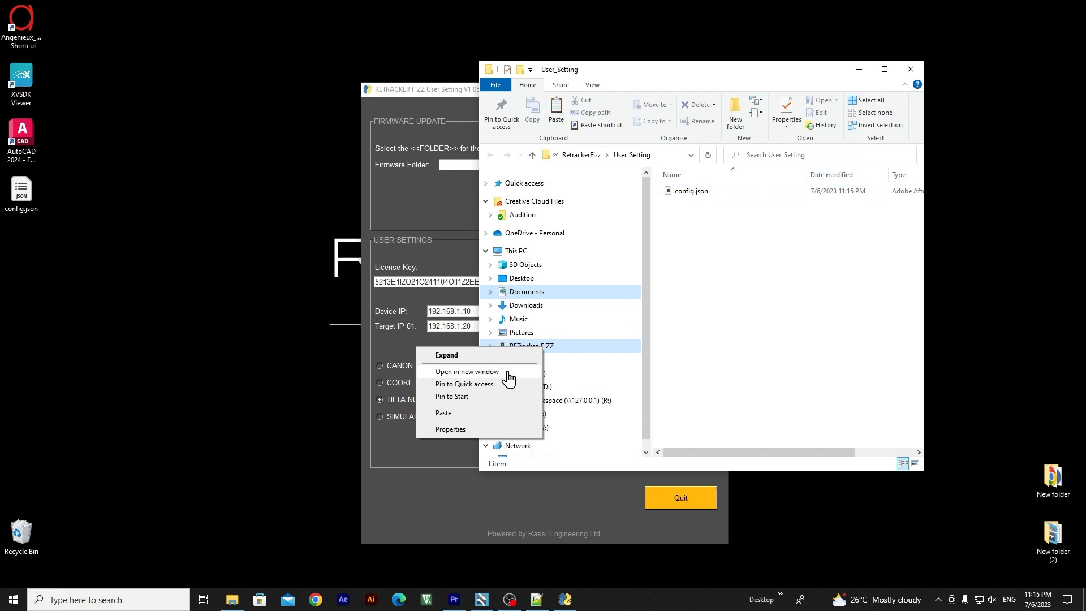
Open the RETracker_FIZZ drive in a new File Explorer window.
click(466, 371)
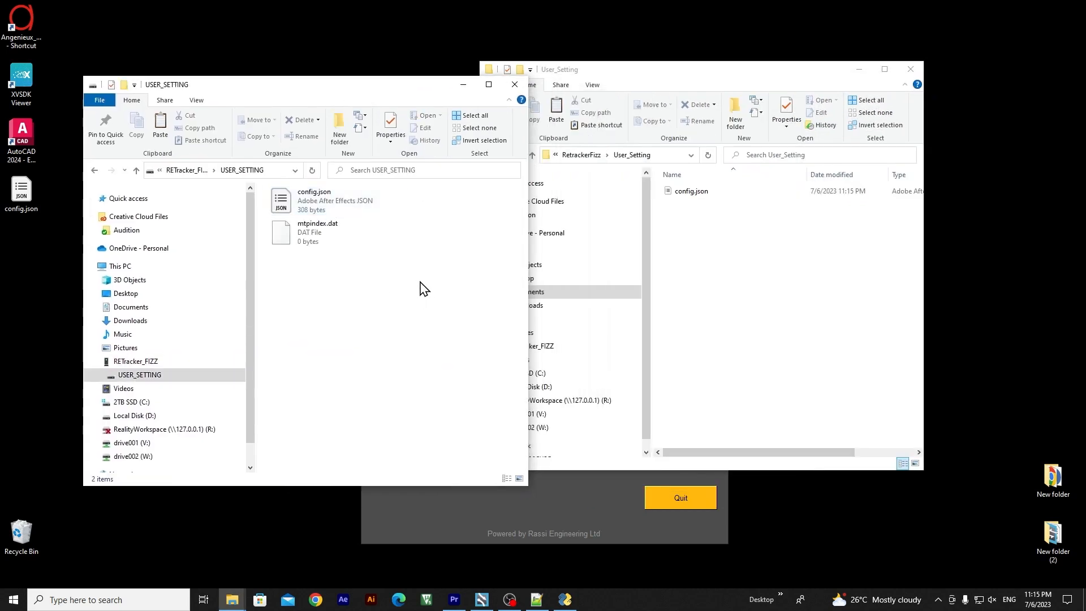